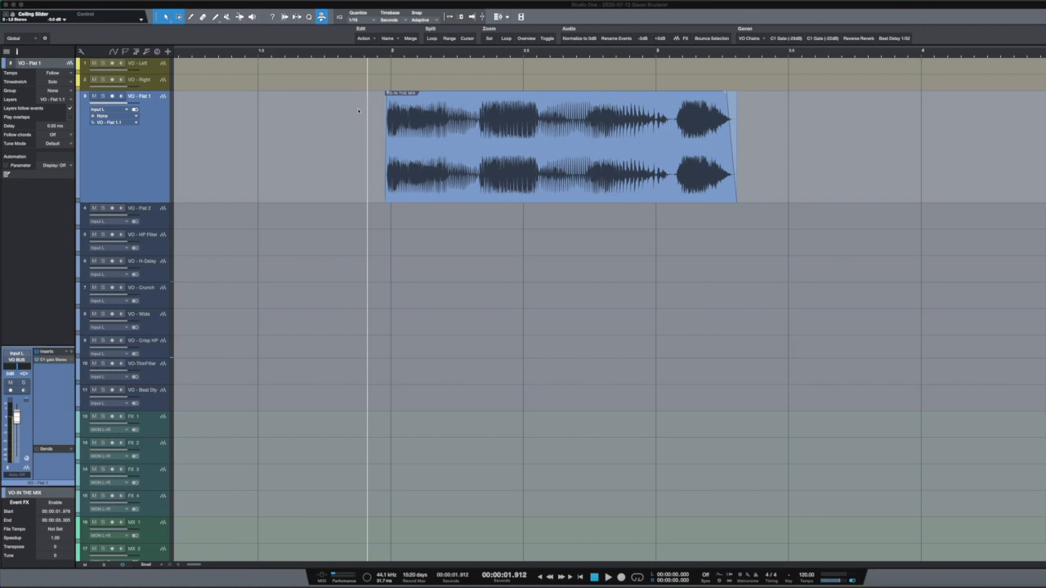
pyautogui.moveTo(340, 113)
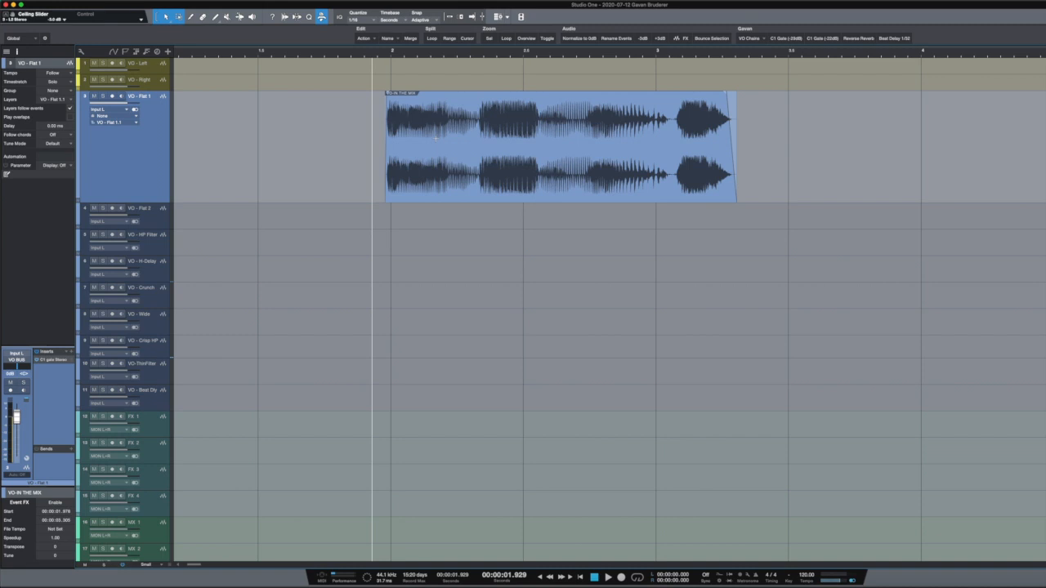
pyautogui.moveTo(172, 213)
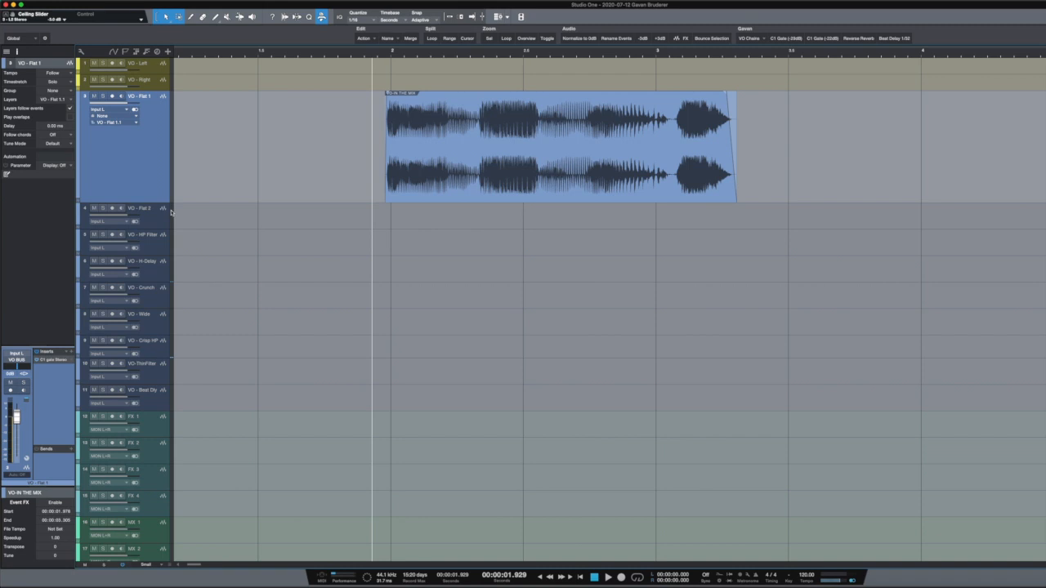
pyautogui.moveTo(52, 384)
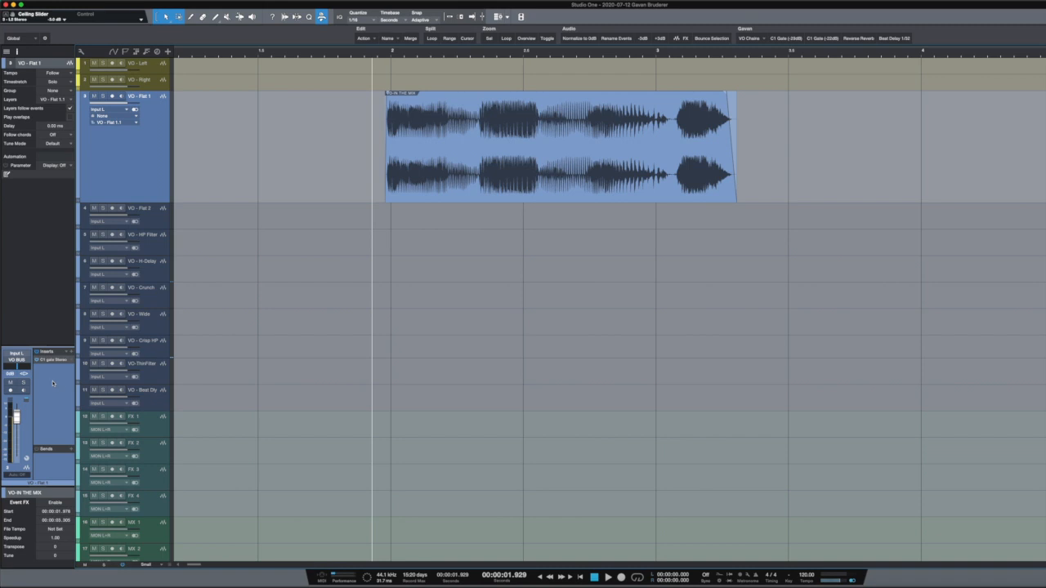
pyautogui.moveTo(65, 389)
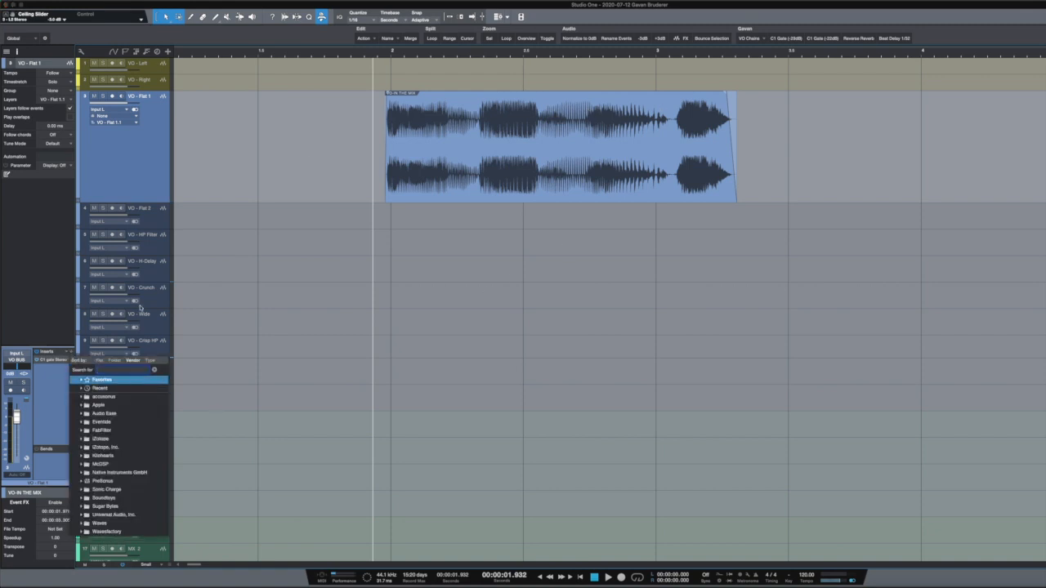
# - Search the Effects browser for 'tap' and add Kilohearts Tape Stop to the vocal track's inserts
pyautogui.write('tap')
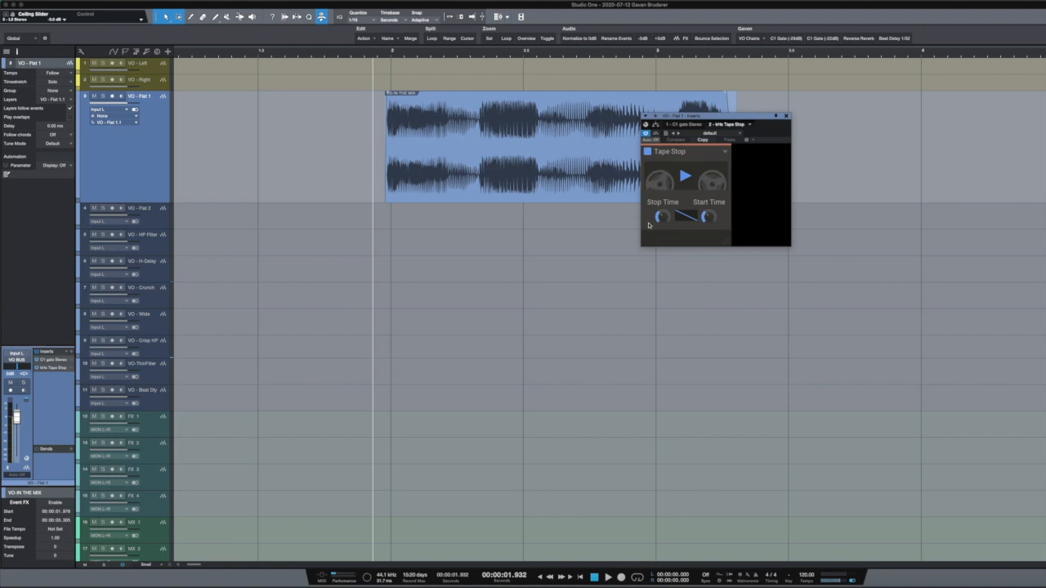
pyautogui.moveTo(662, 216)
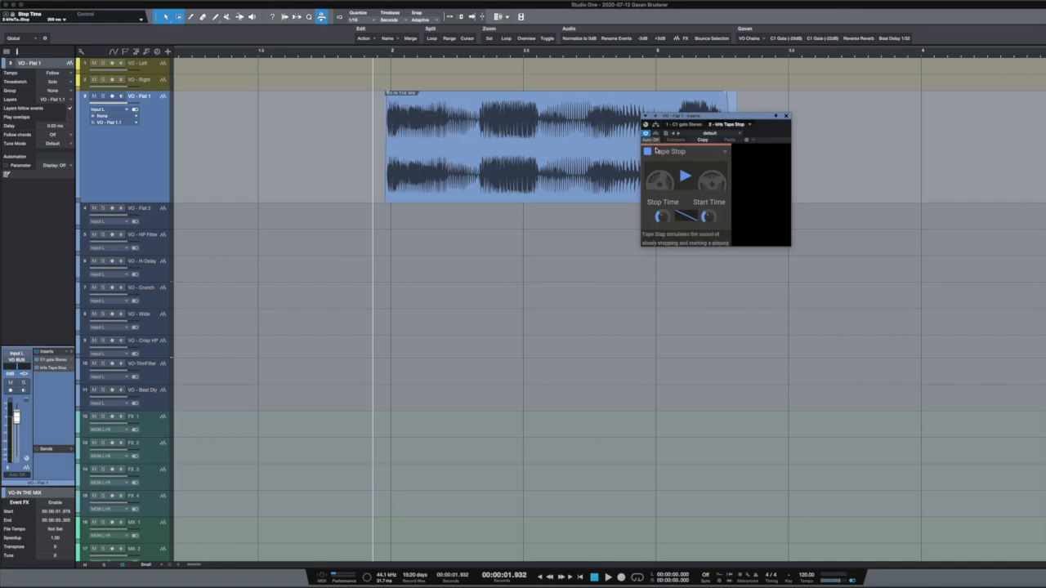
# - Add Tape Stop's Play and Stop Time as automation parameters via Edit/Remove Parameters
pyautogui.click(650, 139)
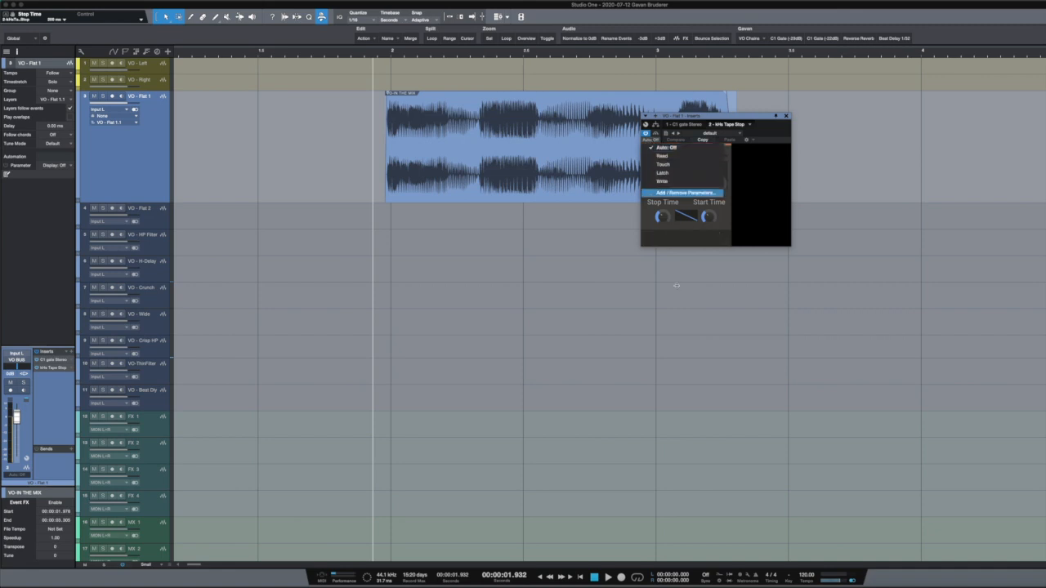
pyautogui.click(684, 193)
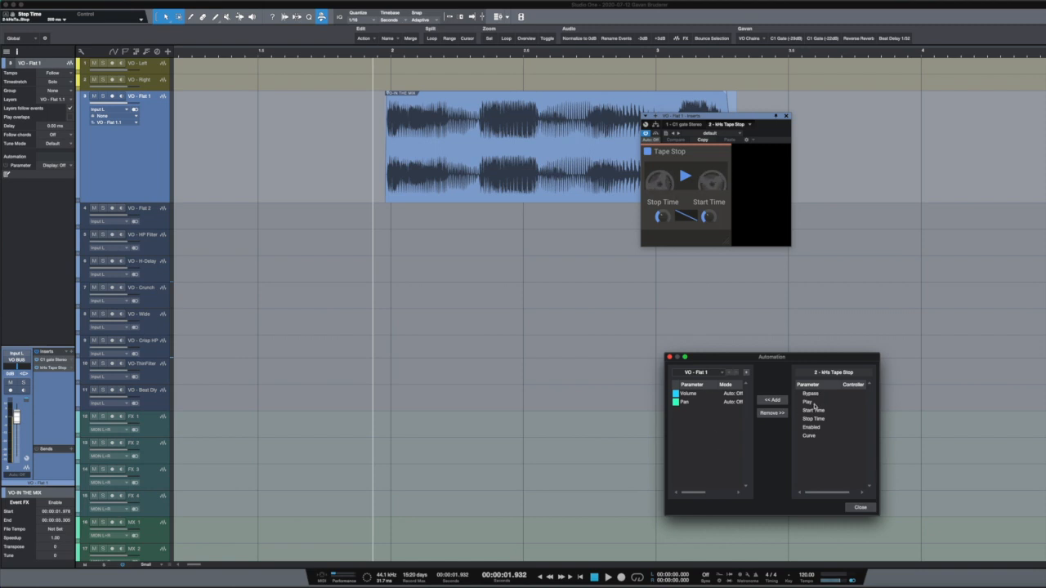
pyautogui.click(809, 402)
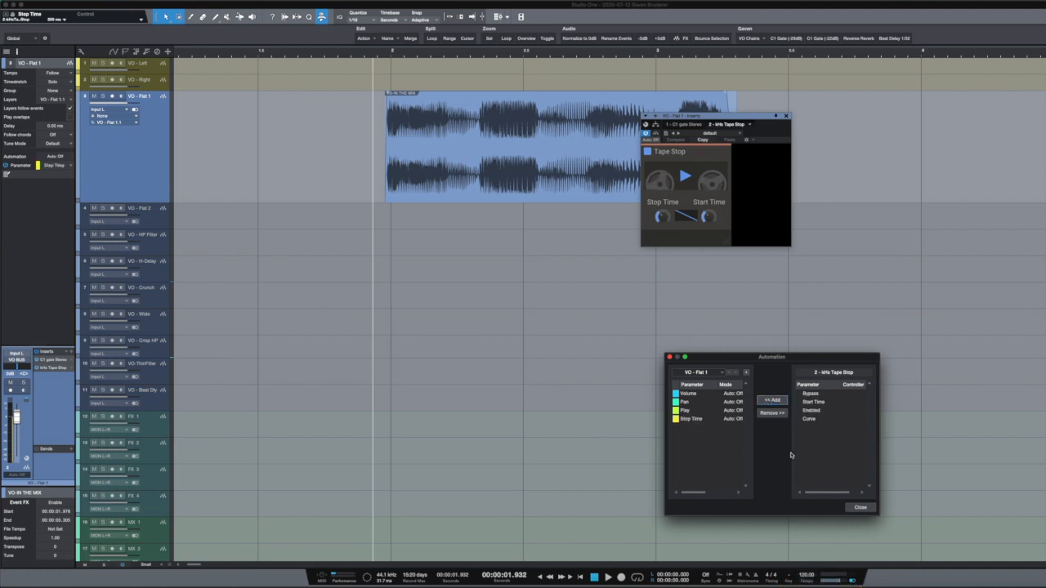
pyautogui.moveTo(817, 407)
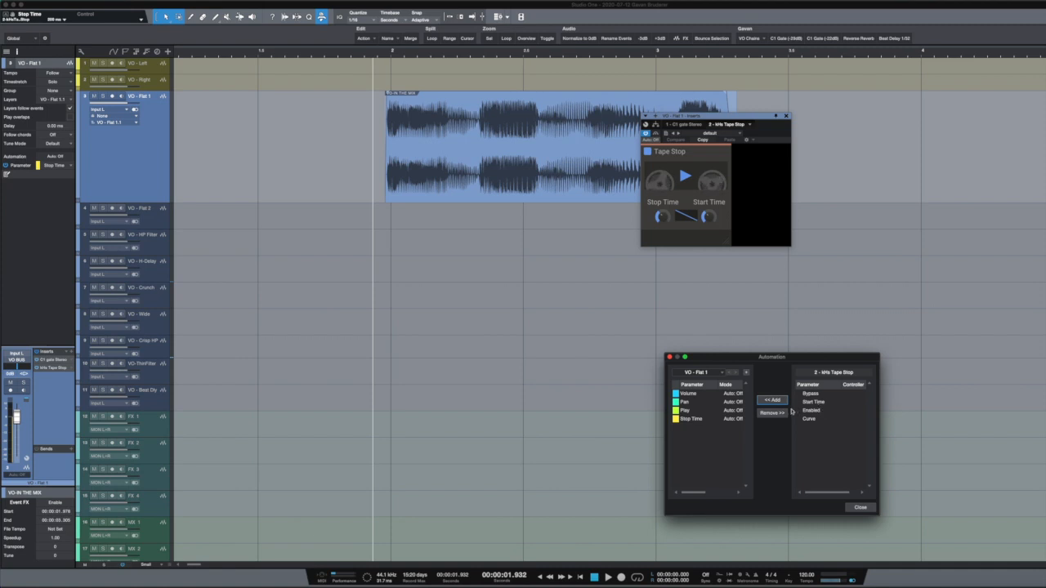
pyautogui.click(689, 392)
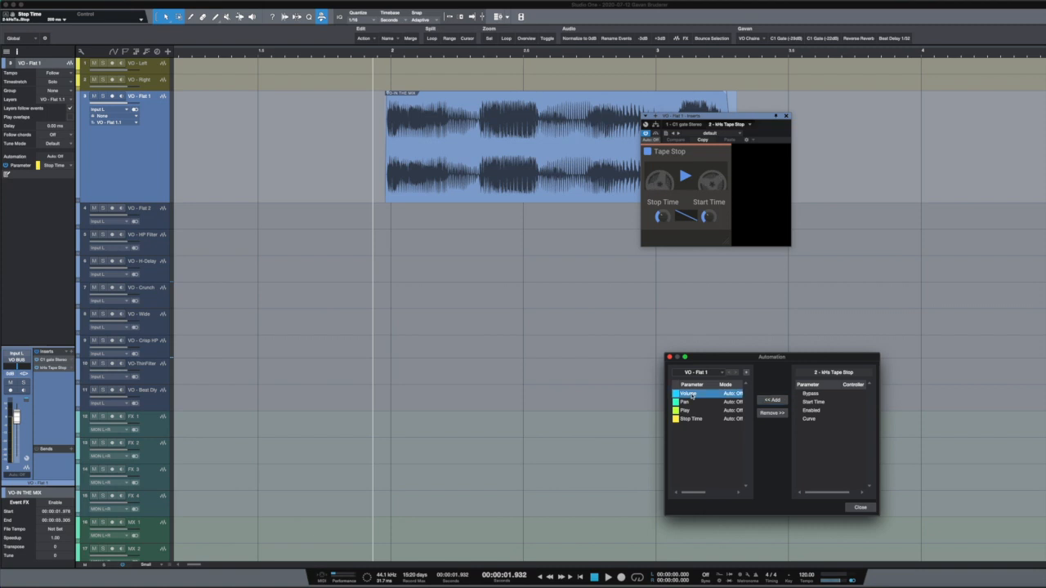
pyautogui.click(691, 418)
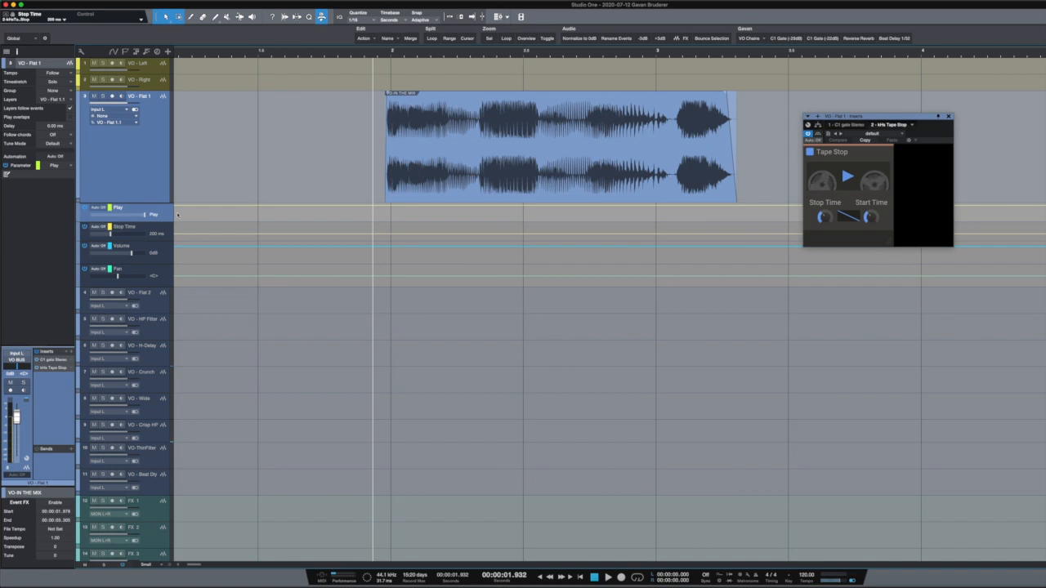
pyautogui.moveTo(432, 236)
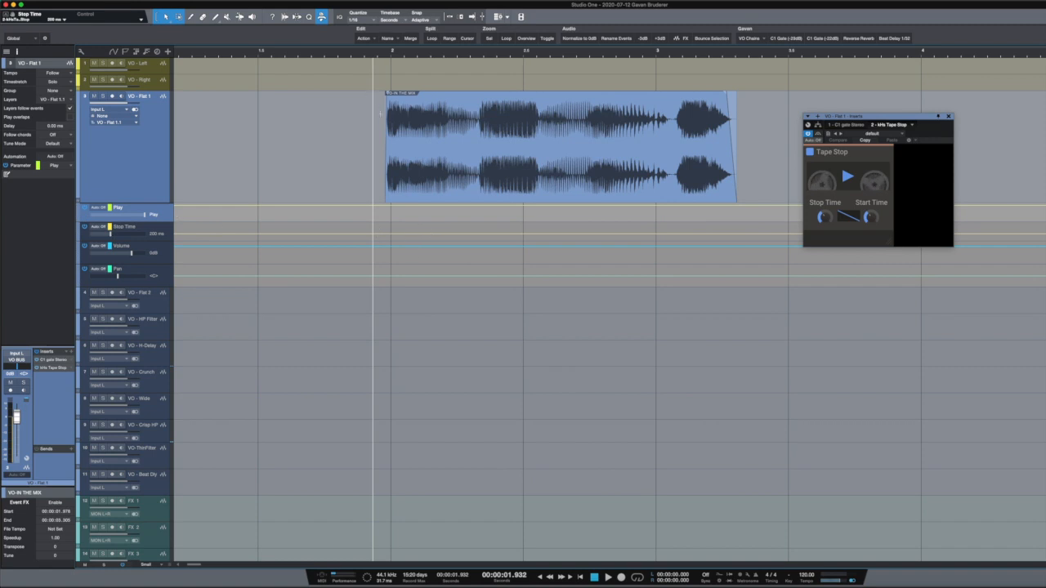
# - Show the Tape Stop Play lane and draw a drop in Play at the vocal clip's end
pyautogui.click(558, 147)
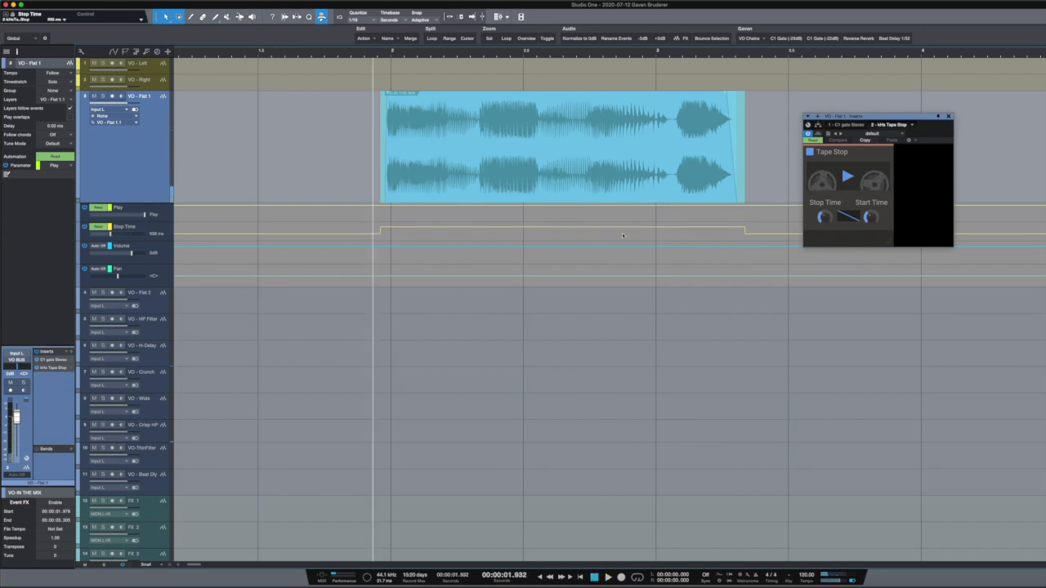
pyautogui.moveTo(721, 248)
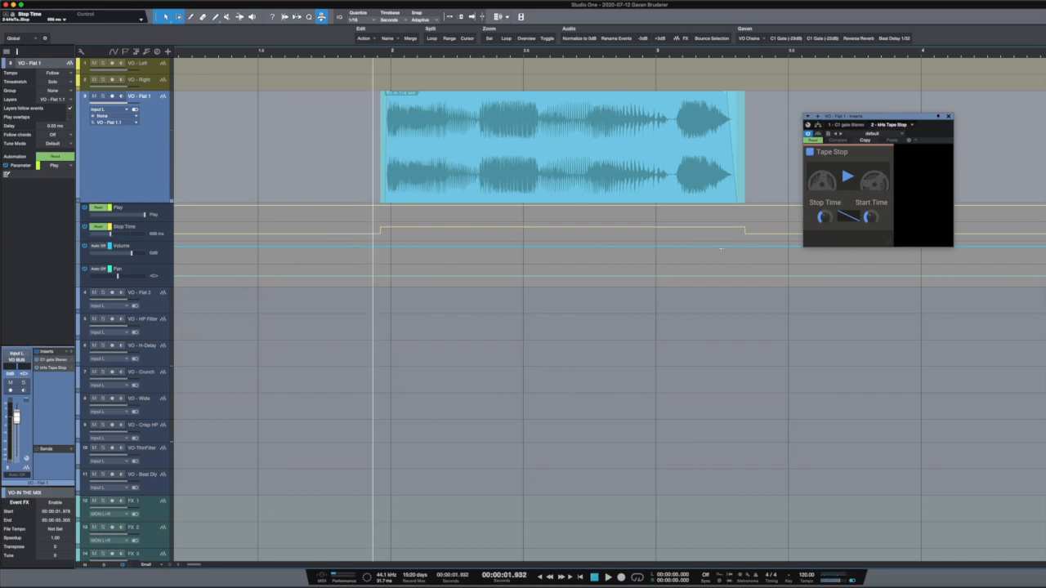
pyautogui.moveTo(823, 217)
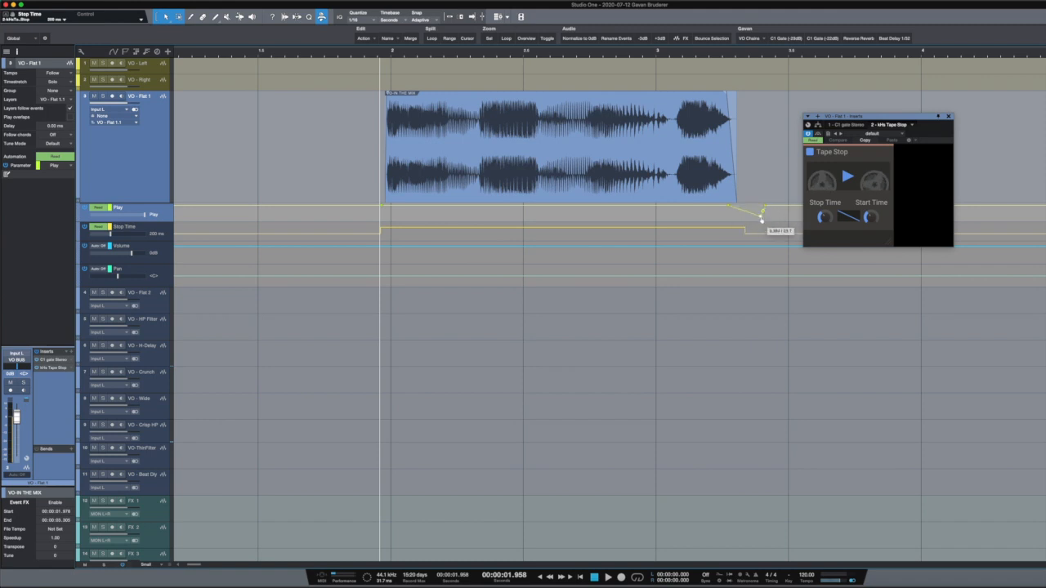
# - Drag the Play envelope points left so the ramp starts before the clip ends
pyautogui.moveTo(760, 219); pyautogui.dragTo(743, 205)
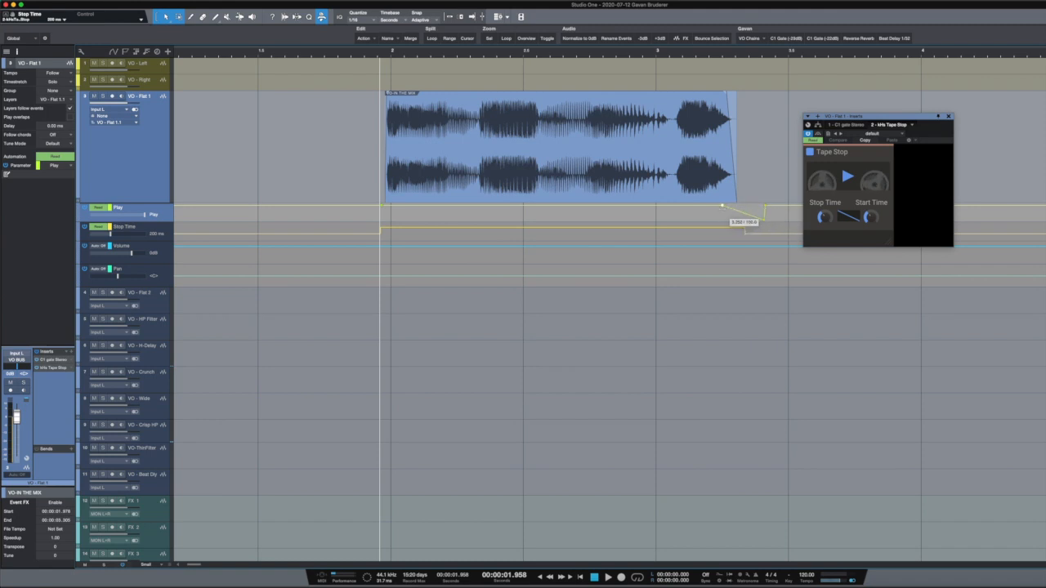
pyautogui.moveTo(743, 222); pyautogui.dragTo(645, 216)
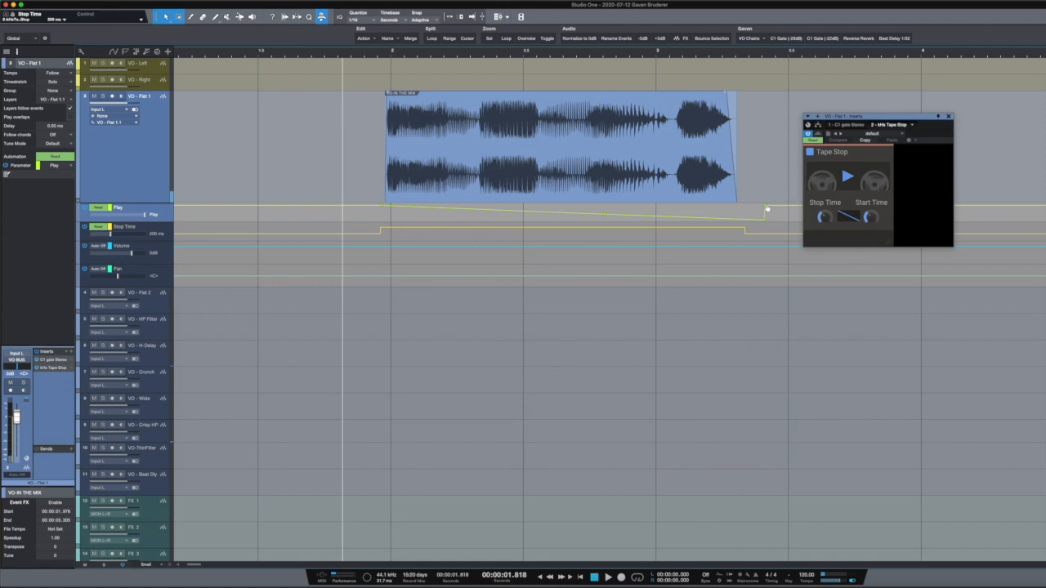
pyautogui.moveTo(767, 209); pyautogui.dragTo(778, 226)
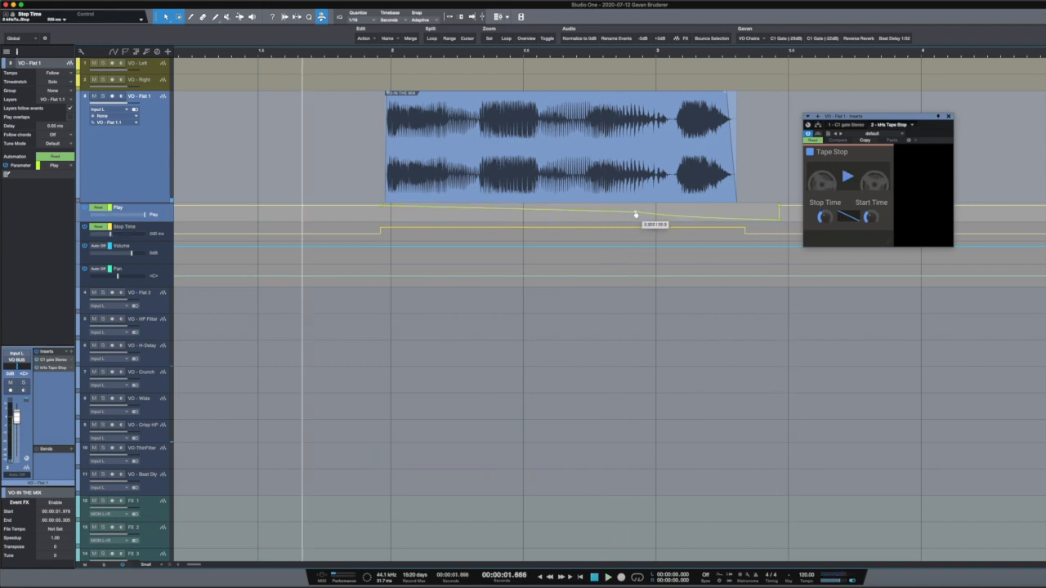
pyautogui.moveTo(634, 215); pyautogui.dragTo(614, 211)
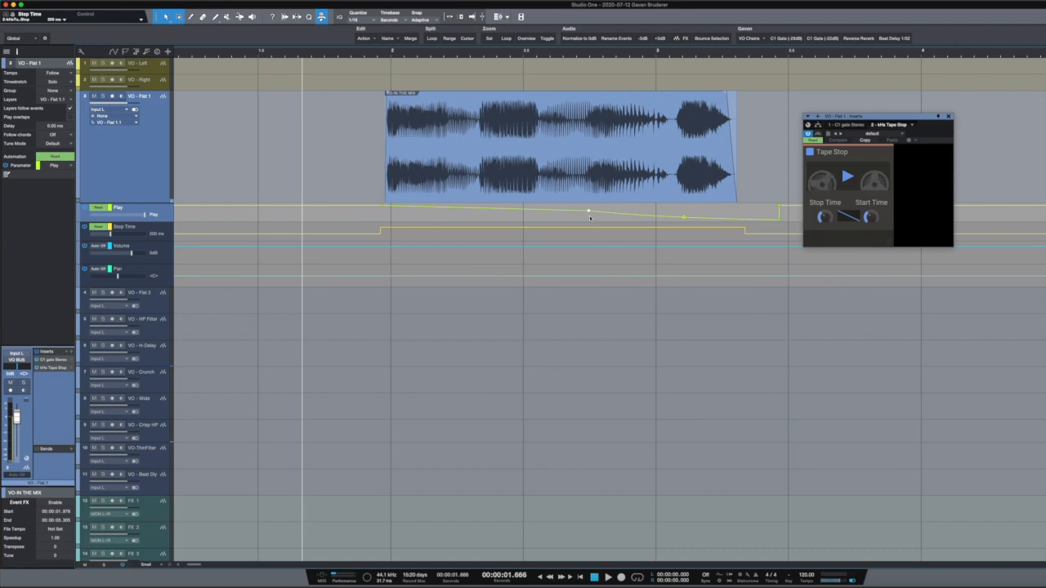
# - Add a point on the Play automation line to adjust the ramp shape
pyautogui.click(608, 579)
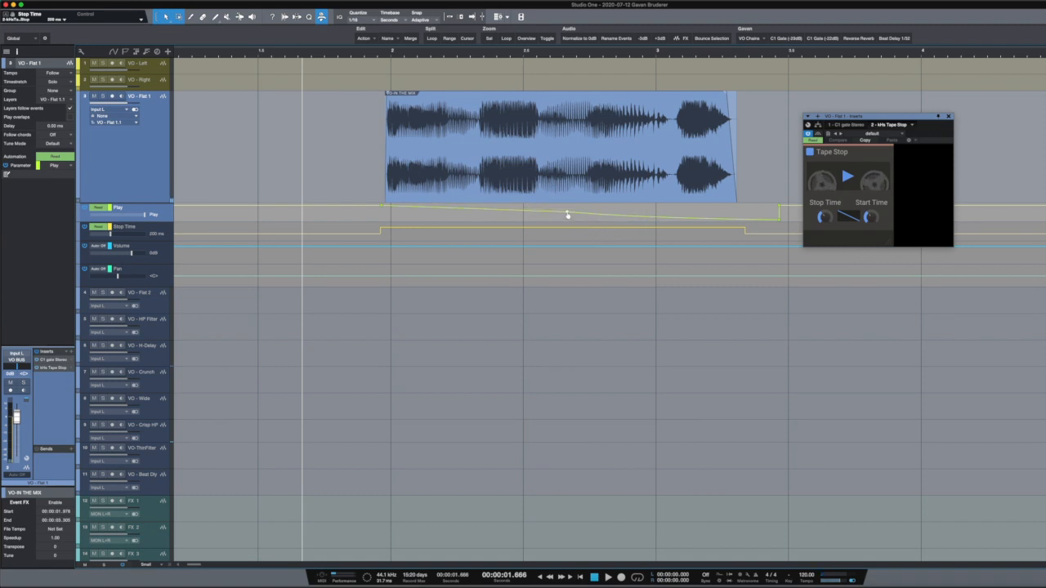
pyautogui.click(608, 576)
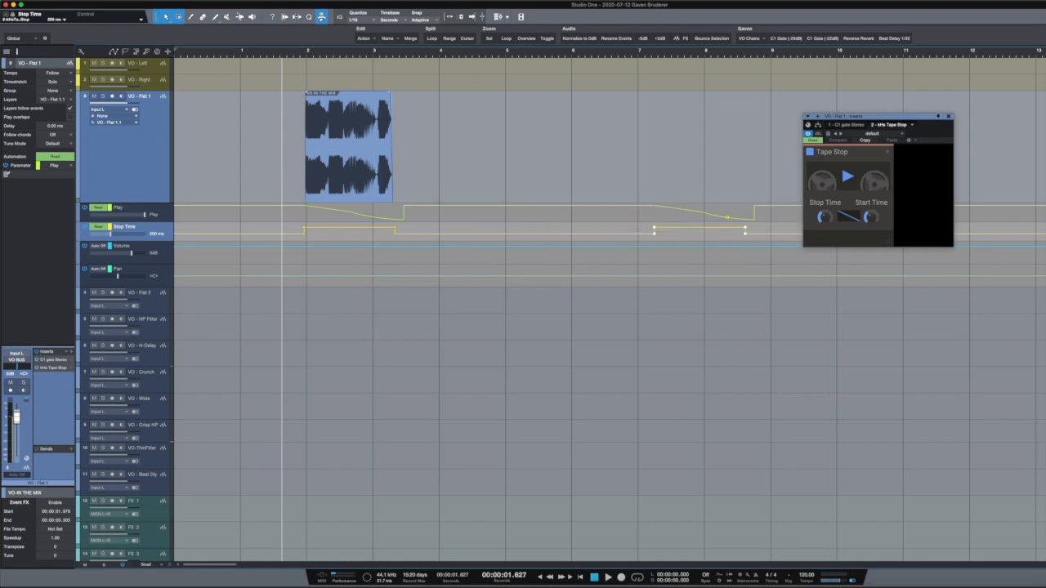
pyautogui.moveTo(621, 212)
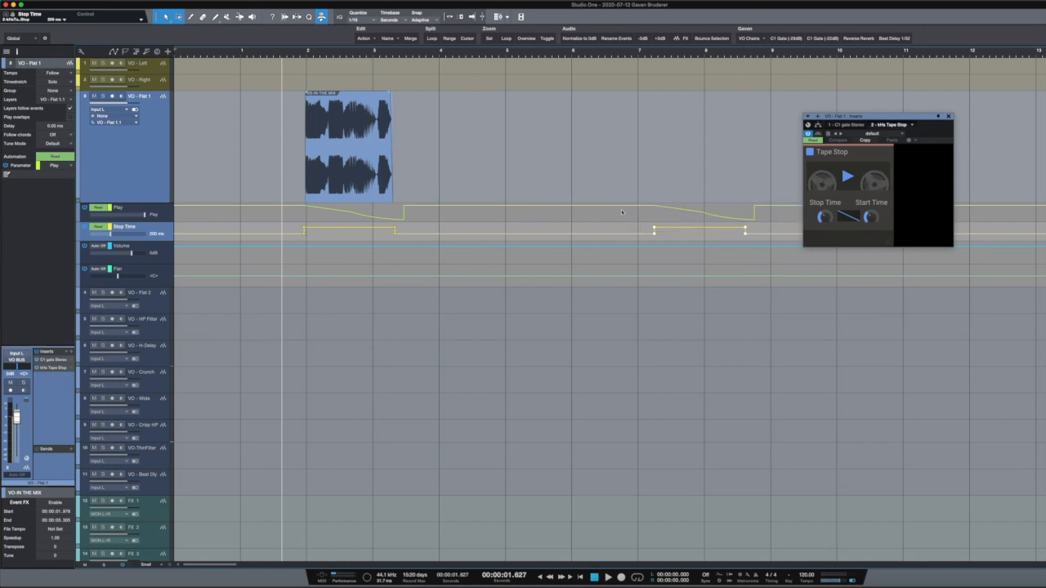
# - Marquee-select the stray Play automation points past the clip and delete them
pyautogui.moveTo(621, 94); pyautogui.dragTo(768, 242)
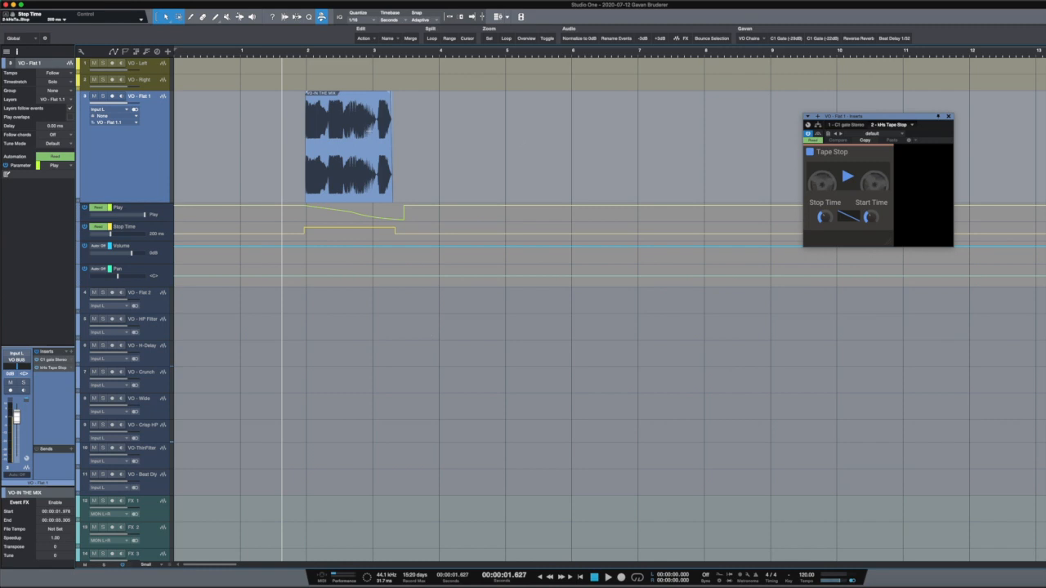
# - Add Tape Stop's Bypass parameter as an automation lane under the vocal track
pyautogui.click(814, 141)
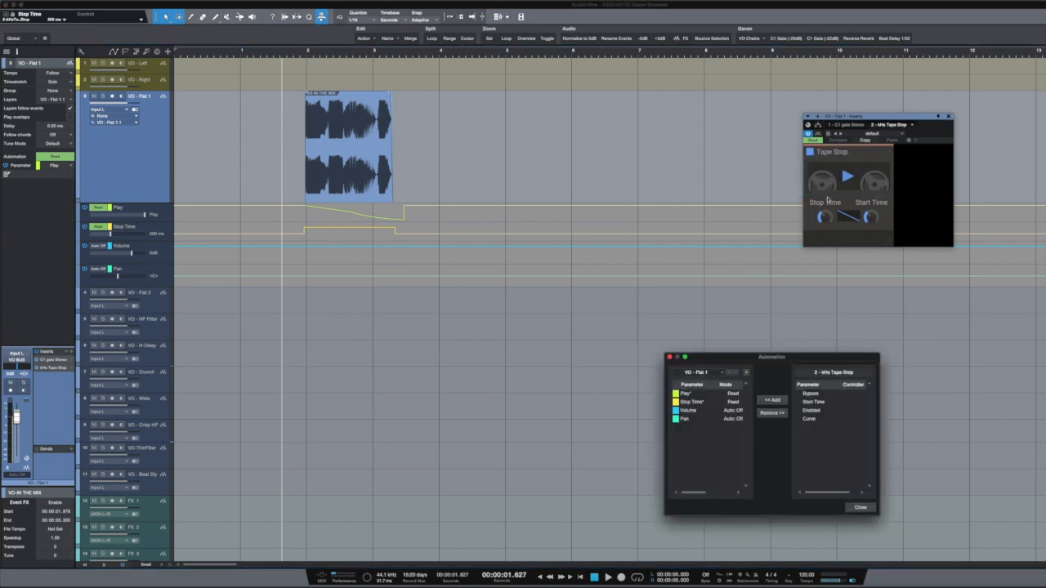
pyautogui.click(811, 392)
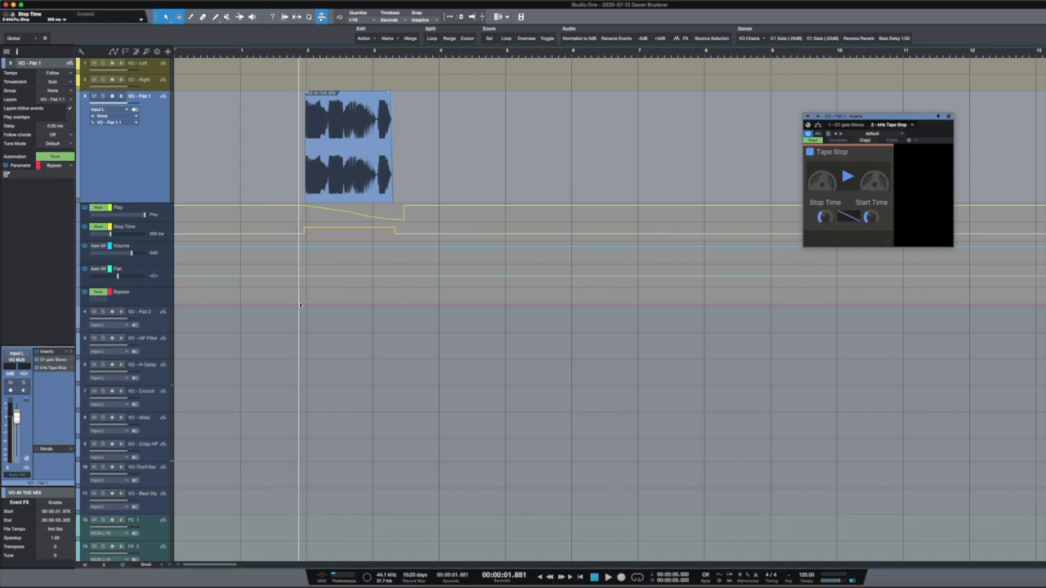
# - Paint a block of Bypass automation in the lane across the vocal clip's range
pyautogui.moveTo(294, 297); pyautogui.dragTo(389, 297)
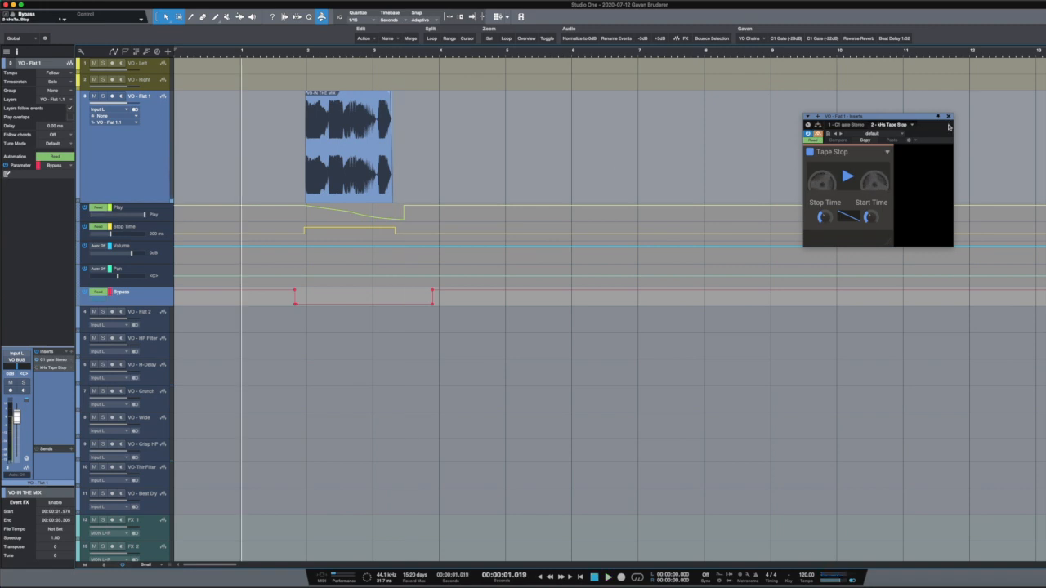
pyautogui.moveTo(837, 157)
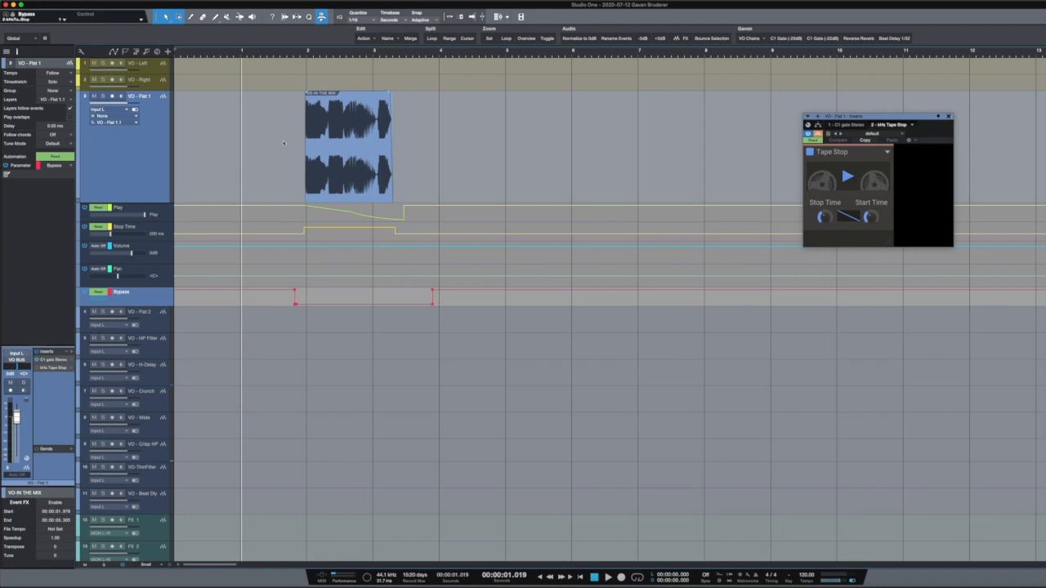
pyautogui.moveTo(948, 196)
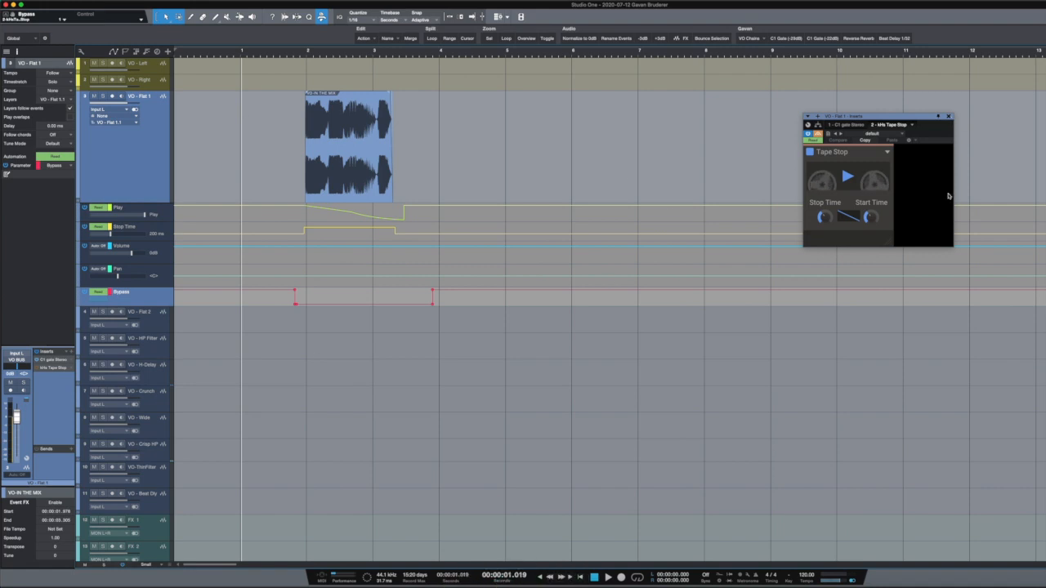